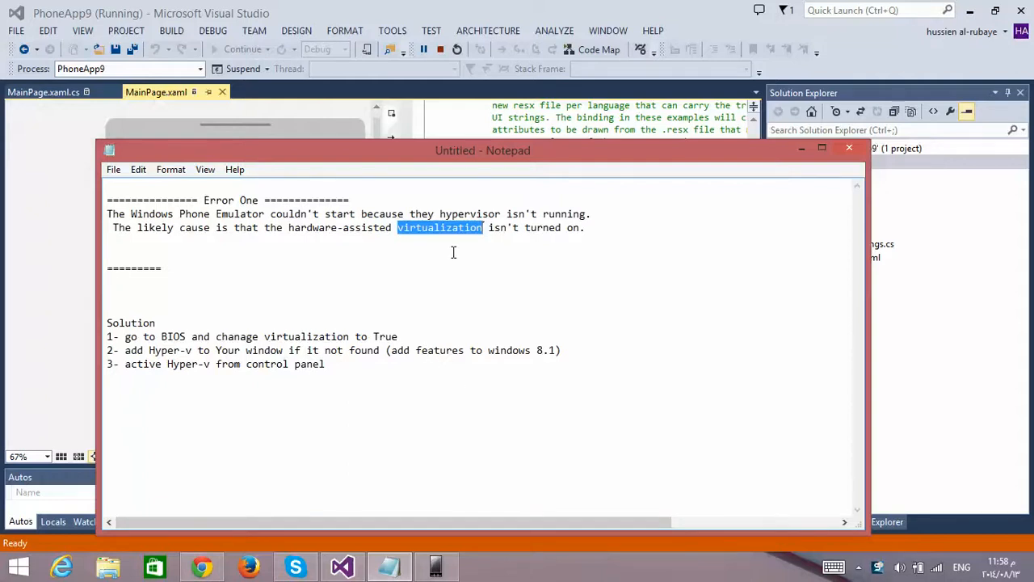
{"action": "mouse_move", "coordinate": [443, 275]}
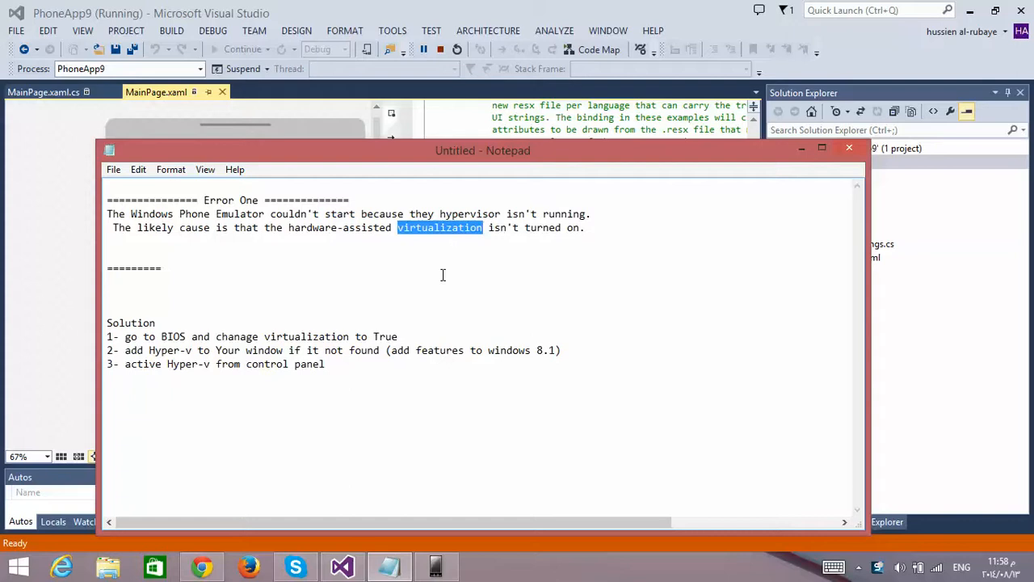
{"action": "mouse_move", "coordinate": [388, 49]}
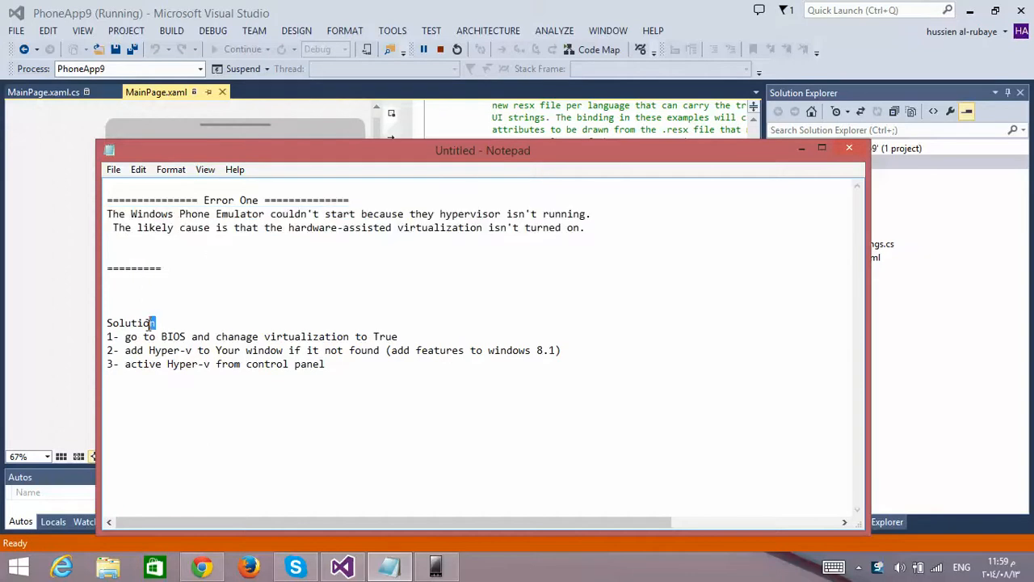
Highlight 'Solution', 'virtualization' and 'True' in the Notepad hypervisor error notes
{"action": "double_click", "coordinate": [129, 323]}
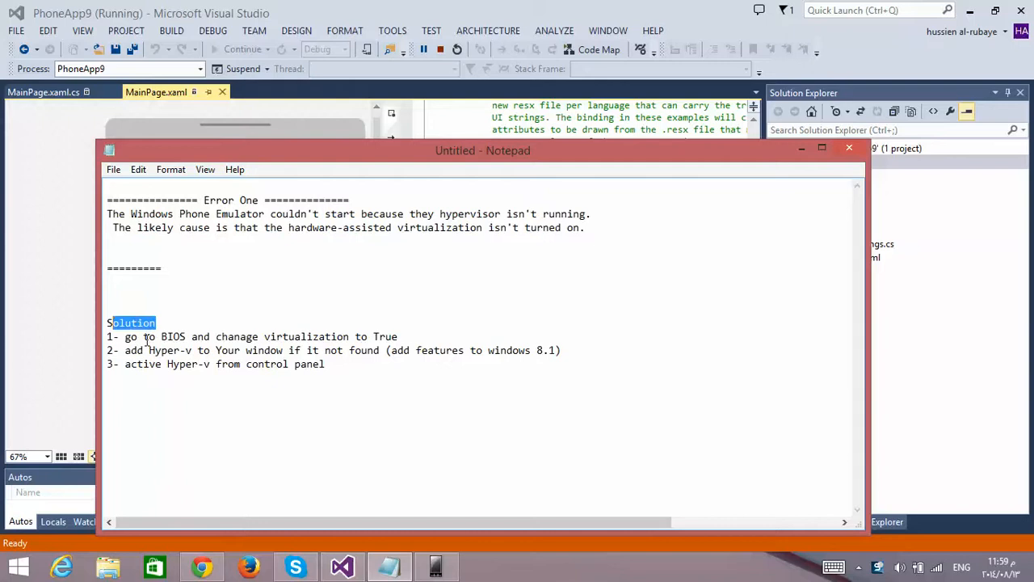
{"action": "mouse_move", "coordinate": [272, 337]}
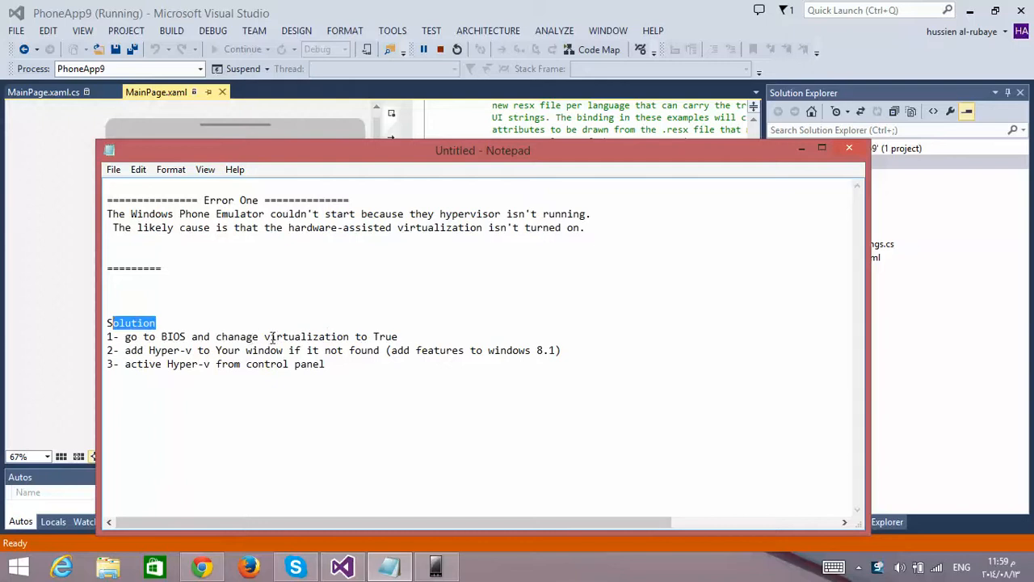
{"action": "double_click", "coordinate": [300, 337]}
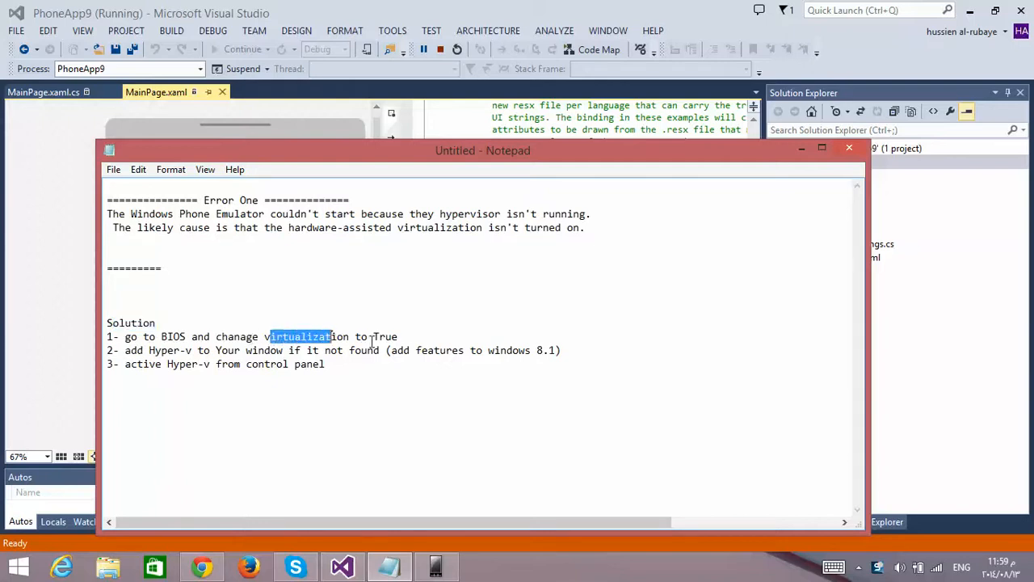
{"action": "double_click", "coordinate": [386, 336]}
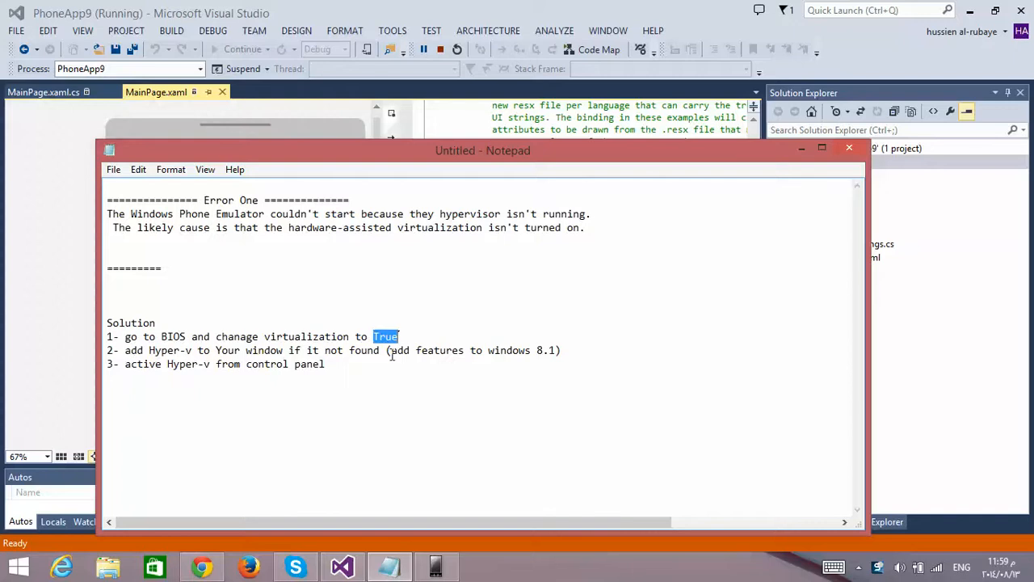
{"action": "mouse_move", "coordinate": [505, 350]}
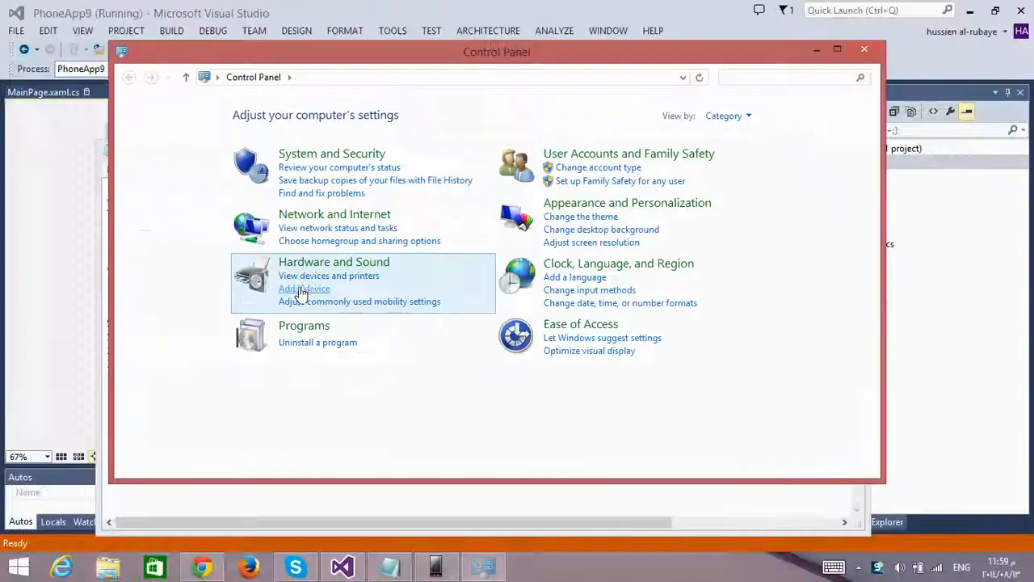
Open Windows Features from Programs, confirm Hyper-V is ticked, and close the list
{"action": "left_click", "coordinate": [317, 341]}
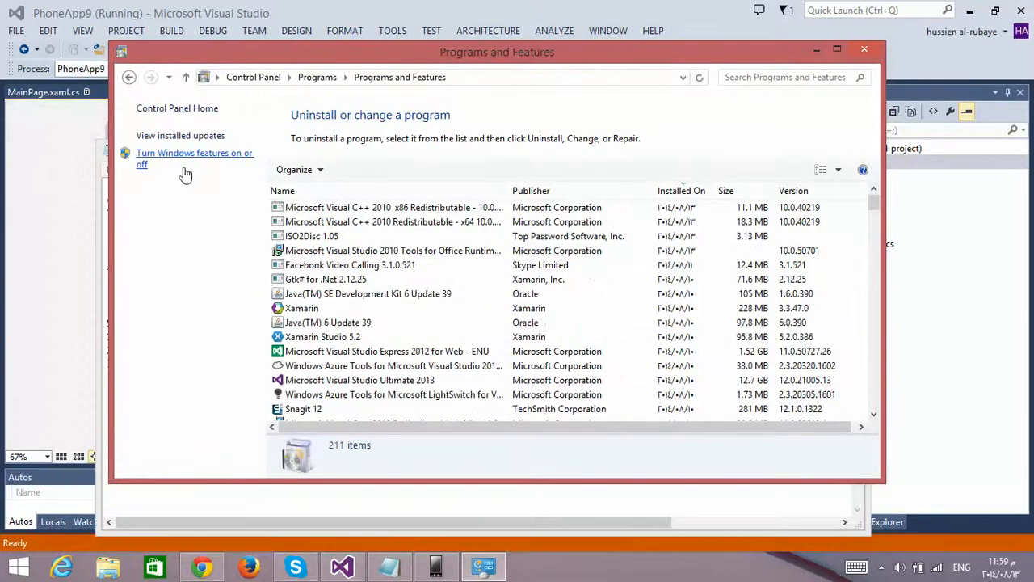
{"action": "left_click", "coordinate": [195, 159]}
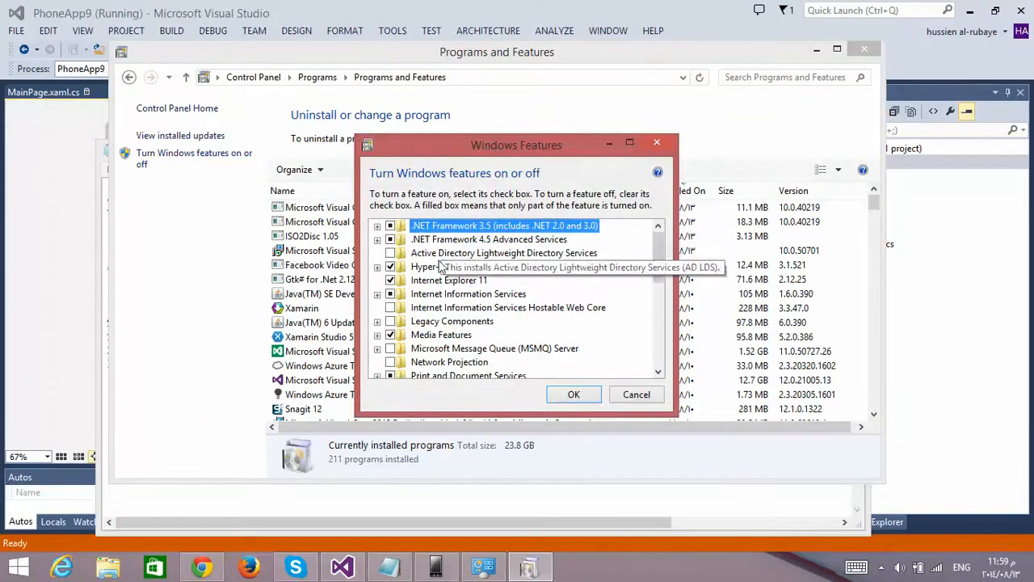
{"action": "left_click", "coordinate": [636, 394]}
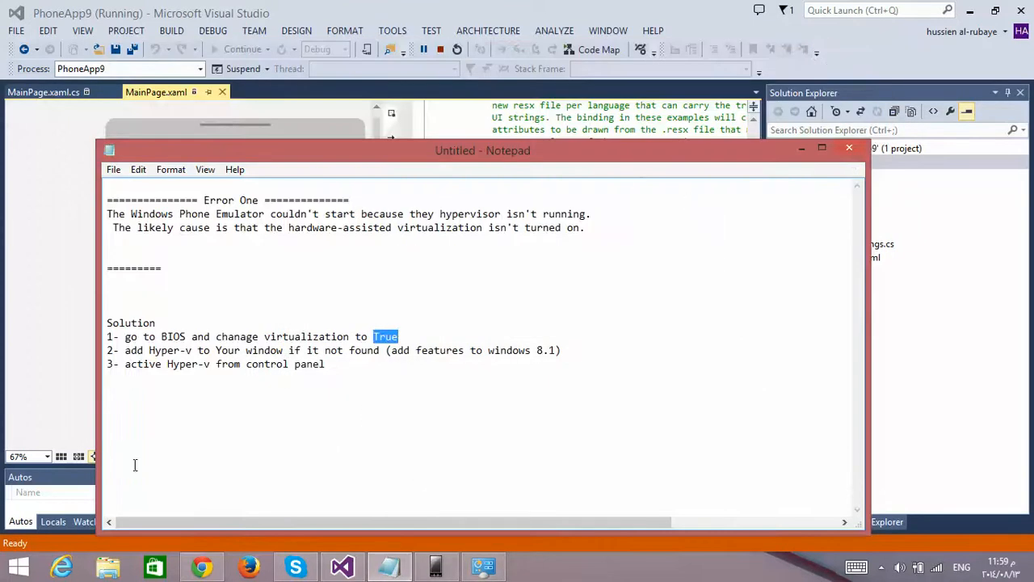
Open This PC's Properties to show the Windows 8.1 Pro System page
{"action": "right_click", "coordinate": [12, 561]}
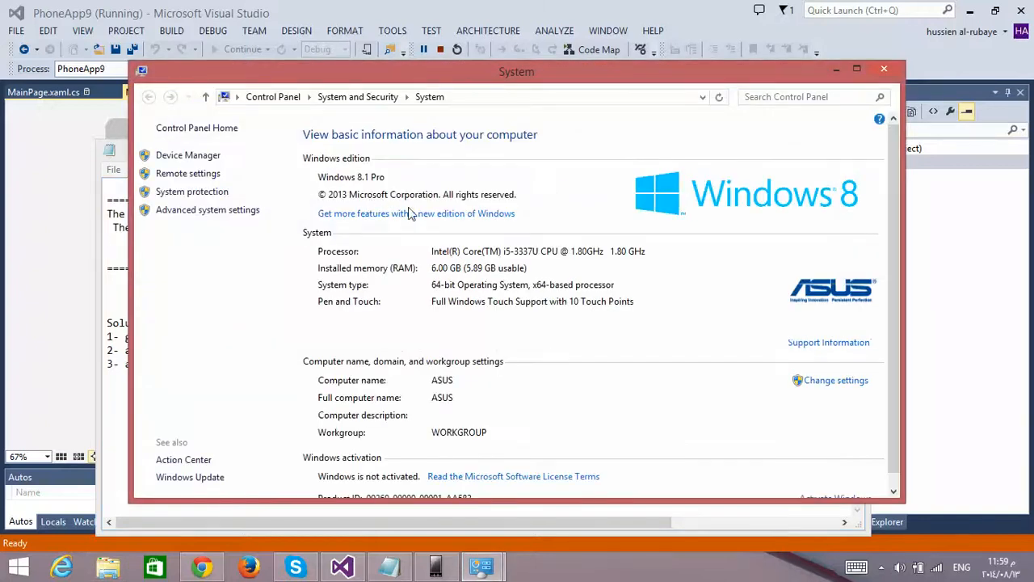
{"action": "mouse_move", "coordinate": [378, 221]}
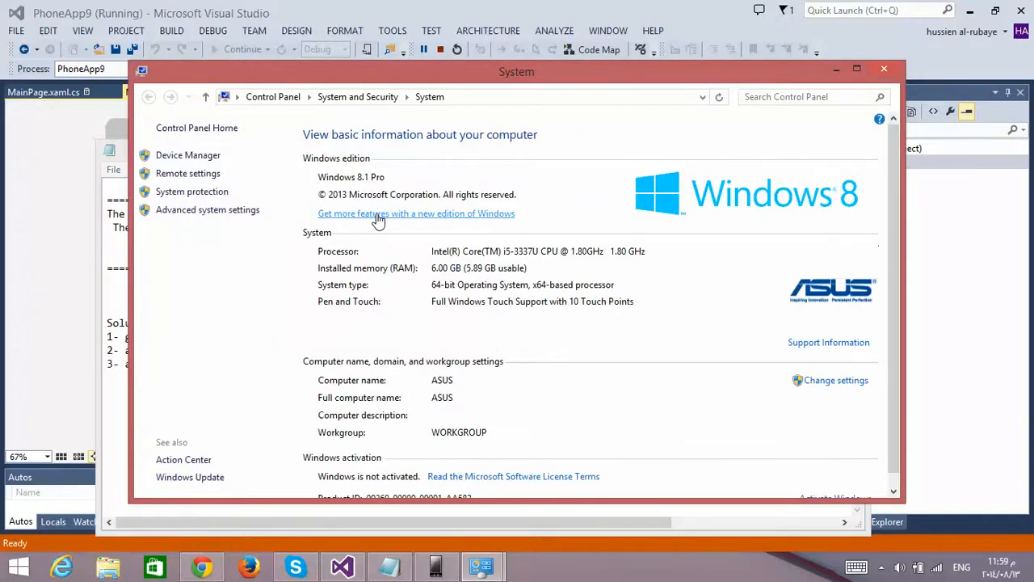
{"action": "left_click", "coordinate": [414, 212]}
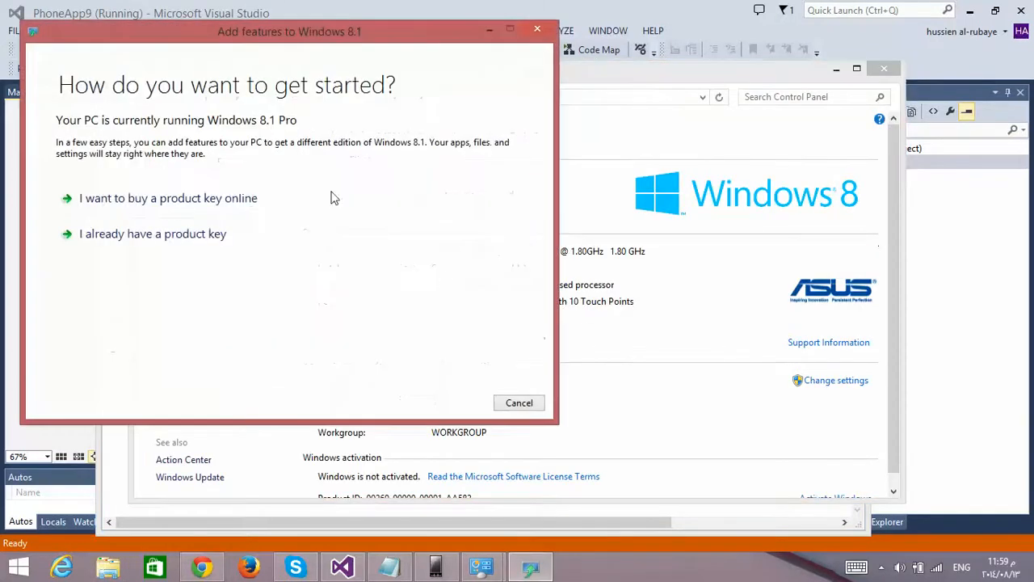
{"action": "left_click", "coordinate": [152, 234]}
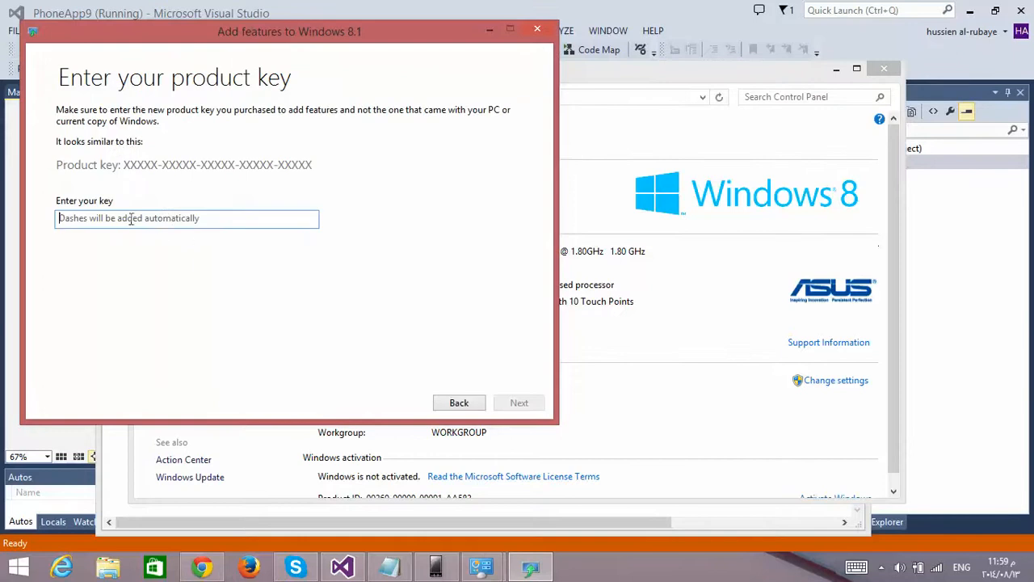
{"action": "mouse_move", "coordinate": [256, 221]}
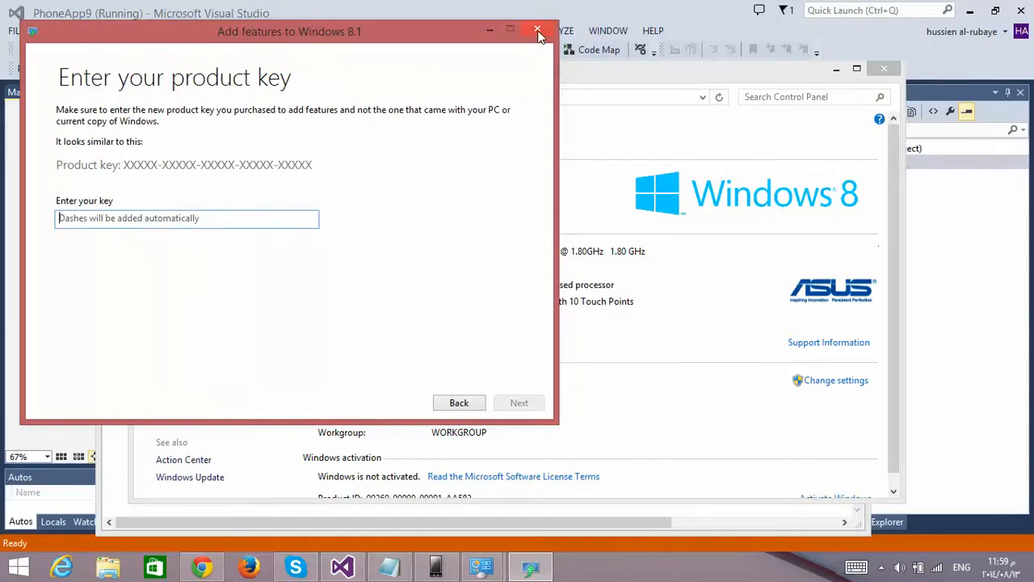
{"action": "mouse_move", "coordinate": [537, 32]}
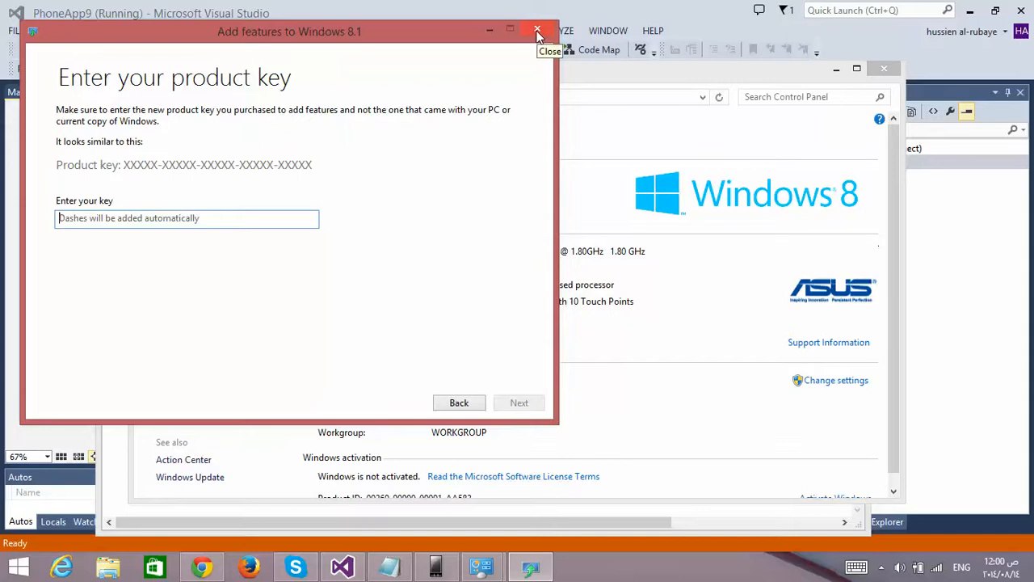
{"action": "mouse_move", "coordinate": [536, 30]}
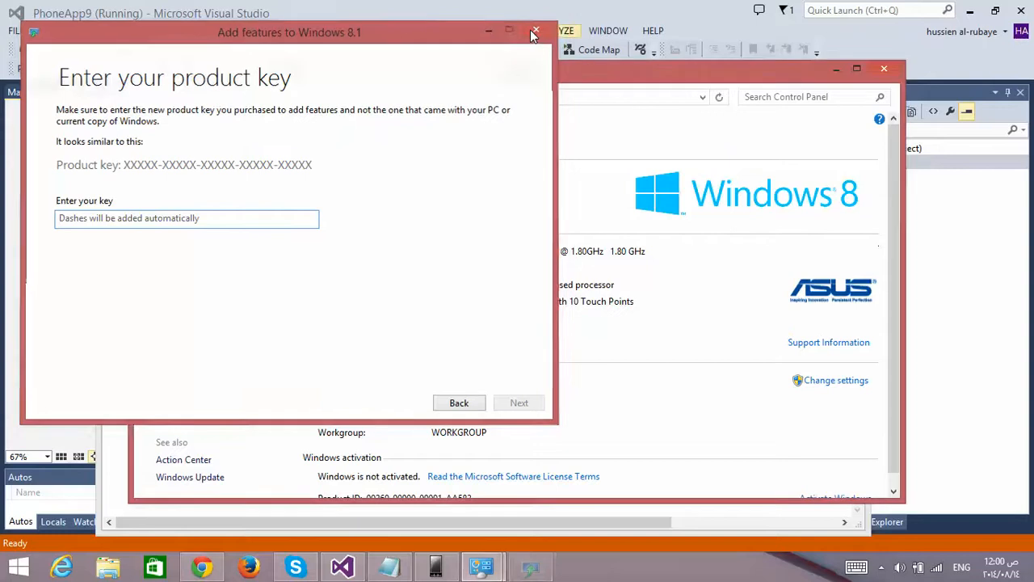
{"action": "left_click", "coordinate": [530, 30]}
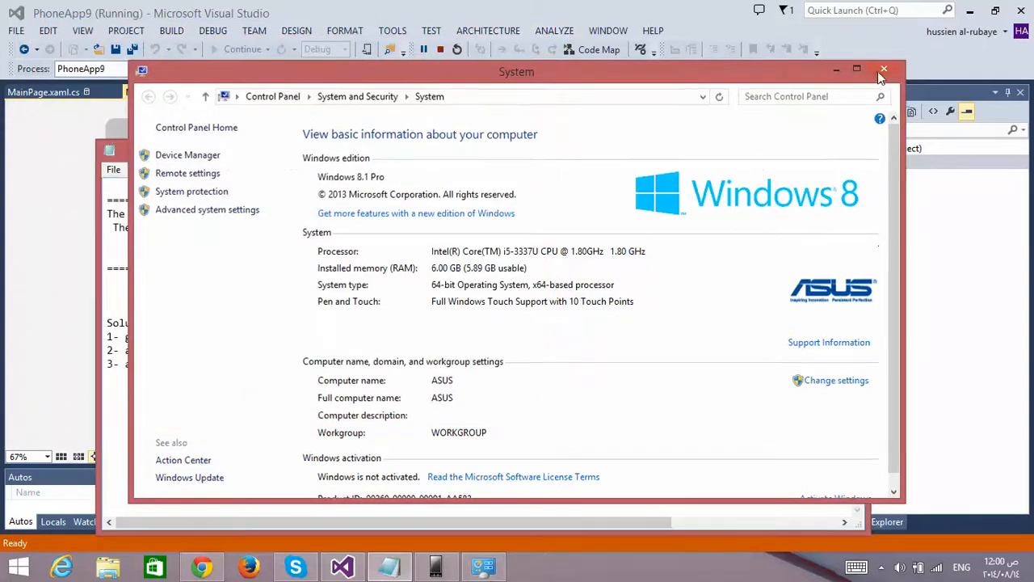
Close System, verify Hyper-V in Windows Features, cancel, and close Programs and Features
{"action": "left_click", "coordinate": [882, 68]}
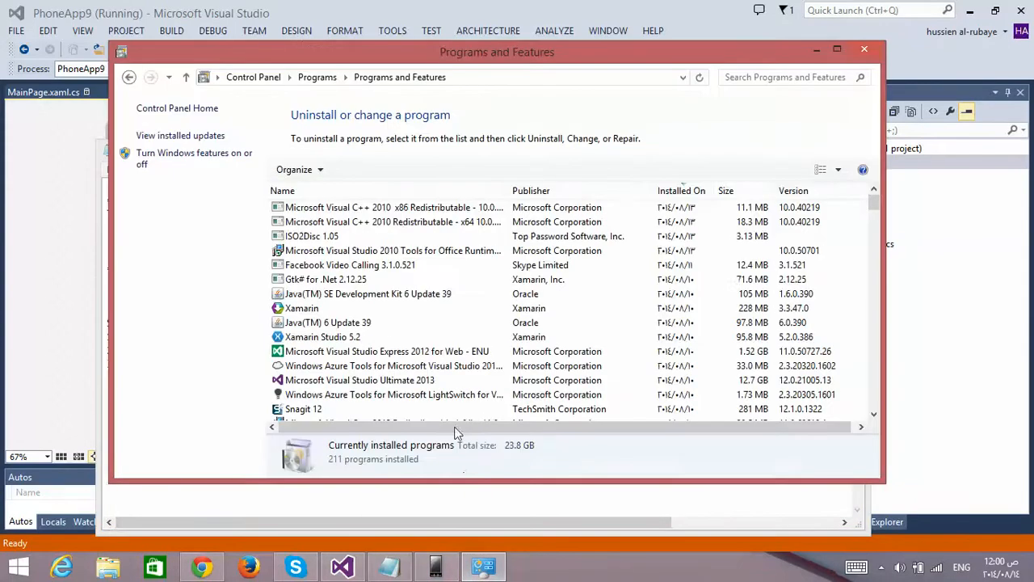
{"action": "mouse_move", "coordinate": [200, 166]}
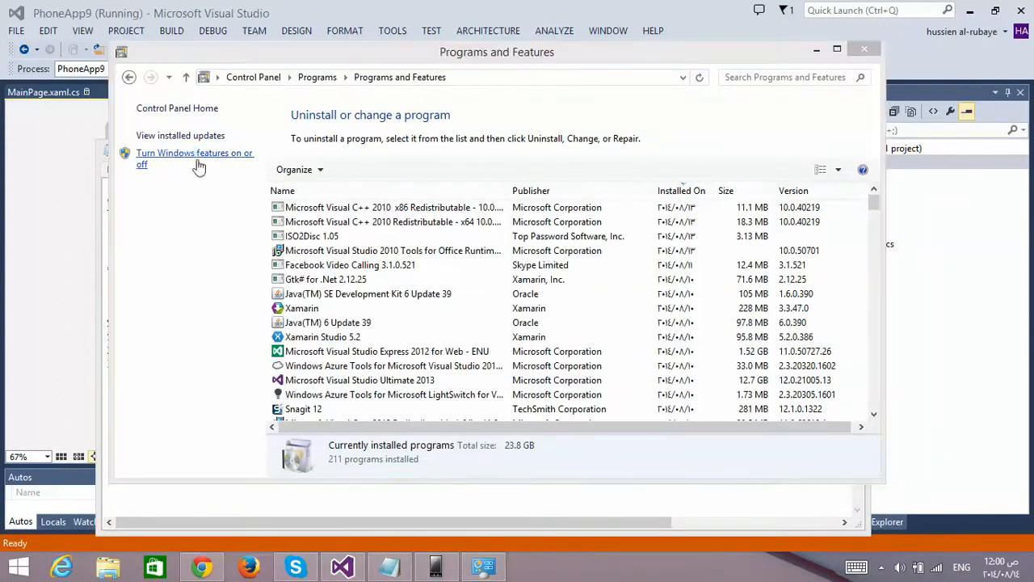
{"action": "left_click", "coordinate": [194, 158]}
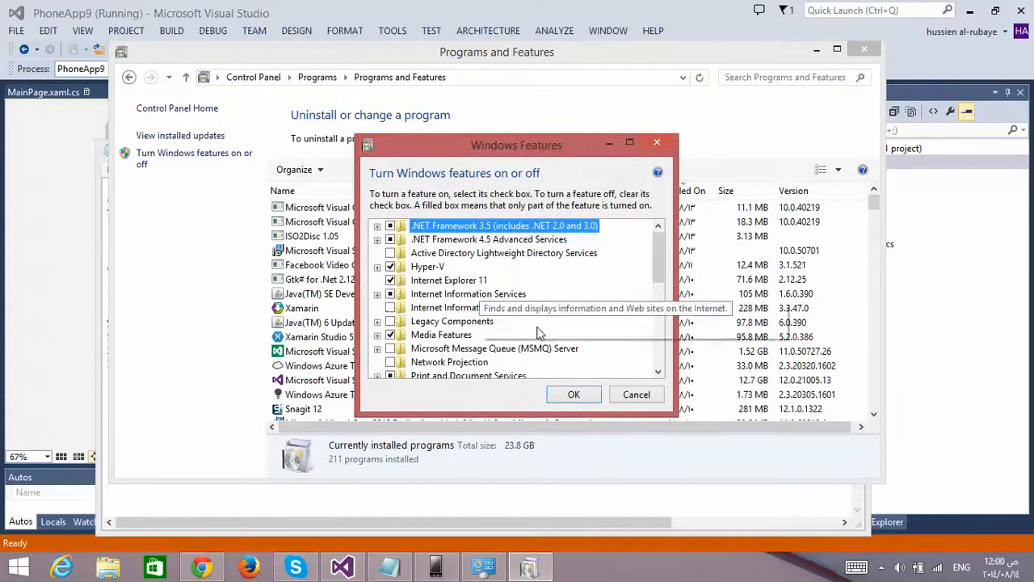
{"action": "left_click", "coordinate": [636, 395]}
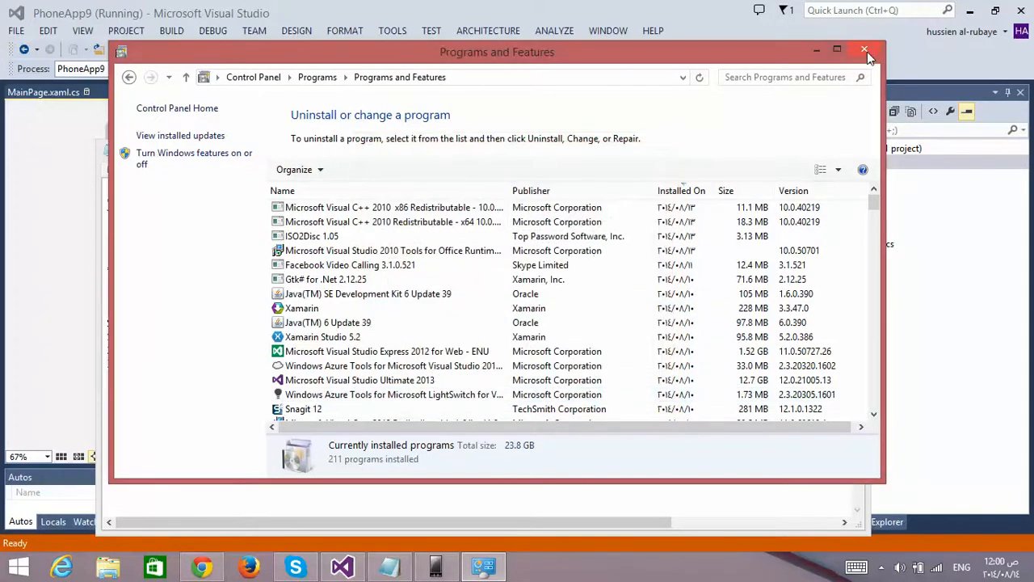
{"action": "left_click", "coordinate": [862, 49]}
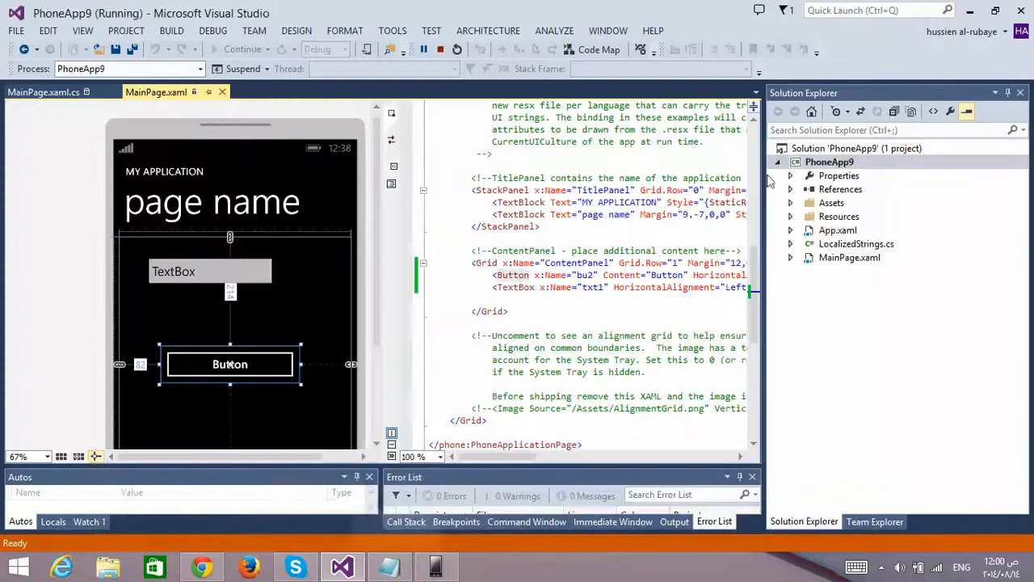